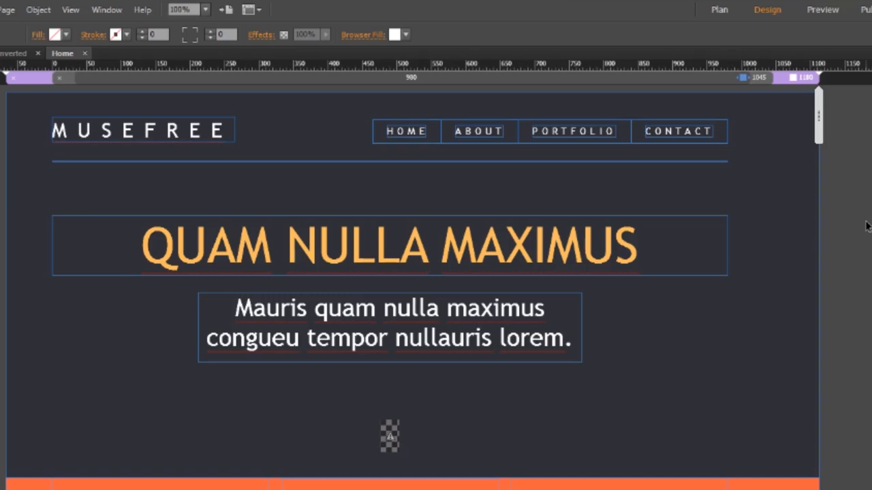
mouse_move(820, 123)
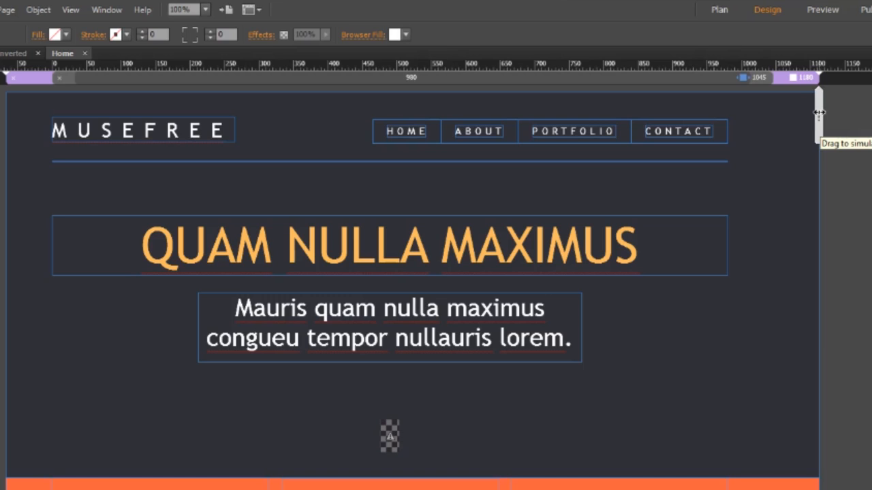
mouse_move(836, 145)
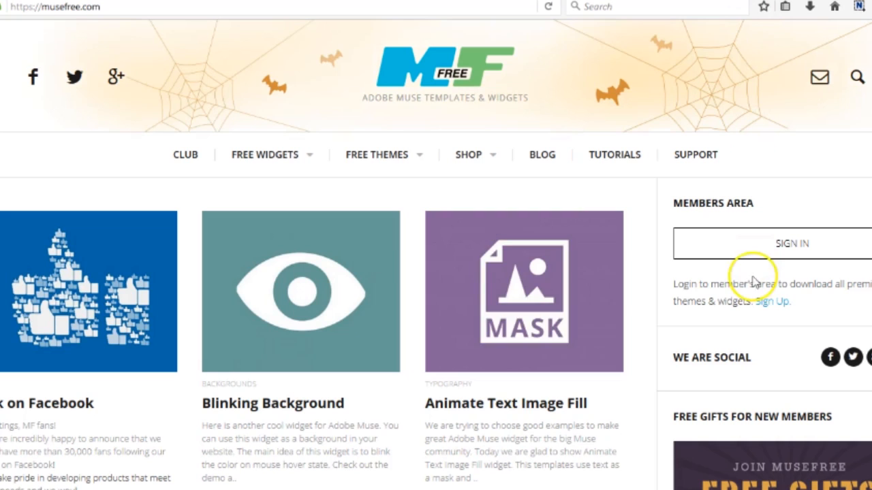
mouse_move(354, 130)
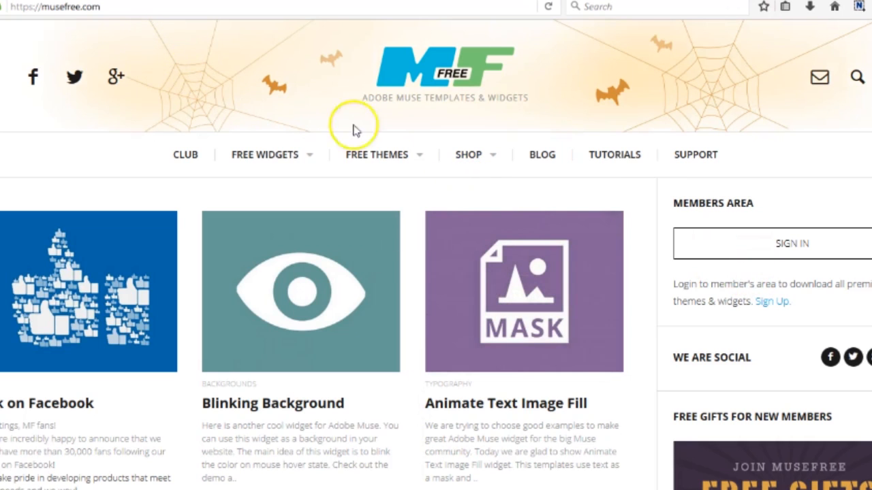
- Launch a browser preview of the whole Musefree site from Muse's File menu
click(265, 155)
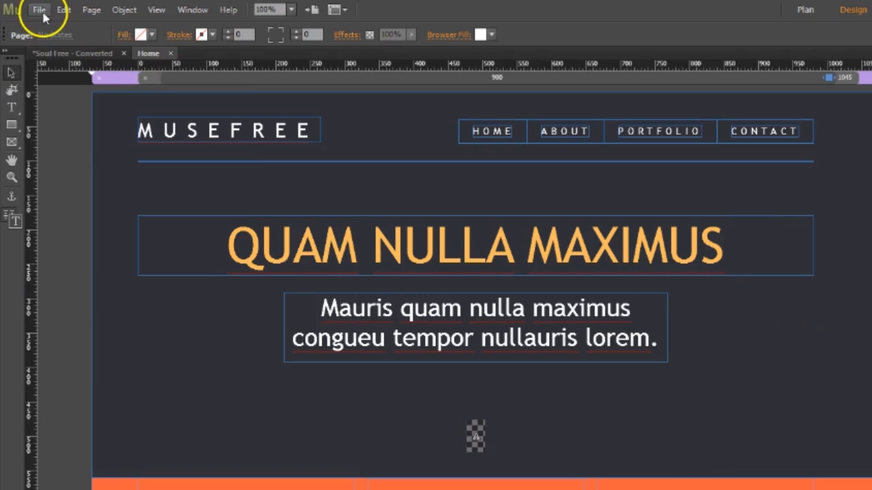
click(38, 10)
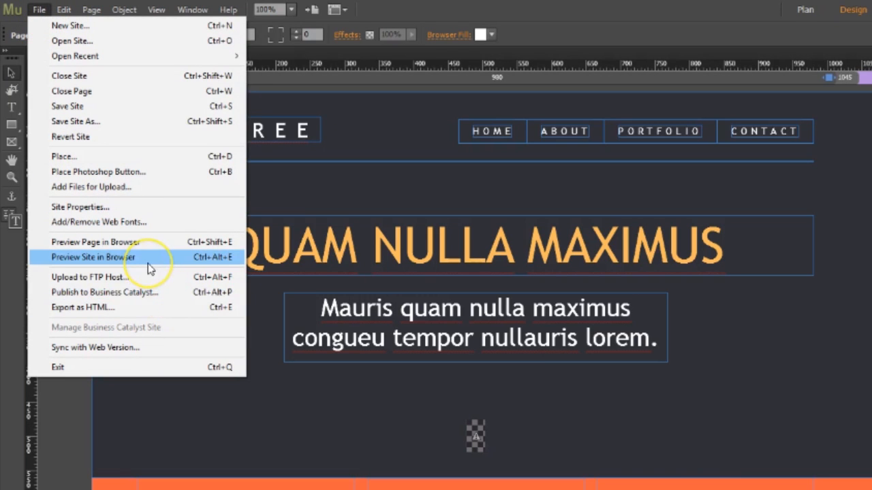
click(92, 256)
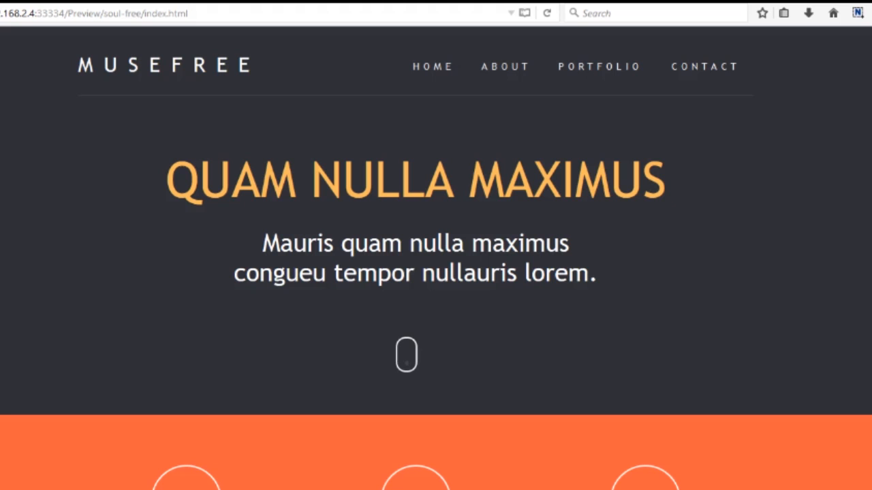
- Turn on Responsive Design Mode from the Developer tools, showing the preview at 1009×1280
scroll(down, 3)
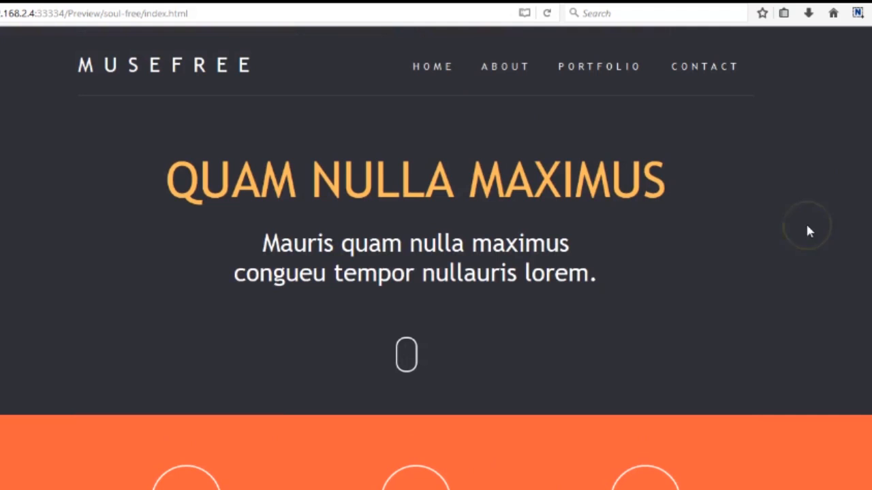
mouse_move(809, 230)
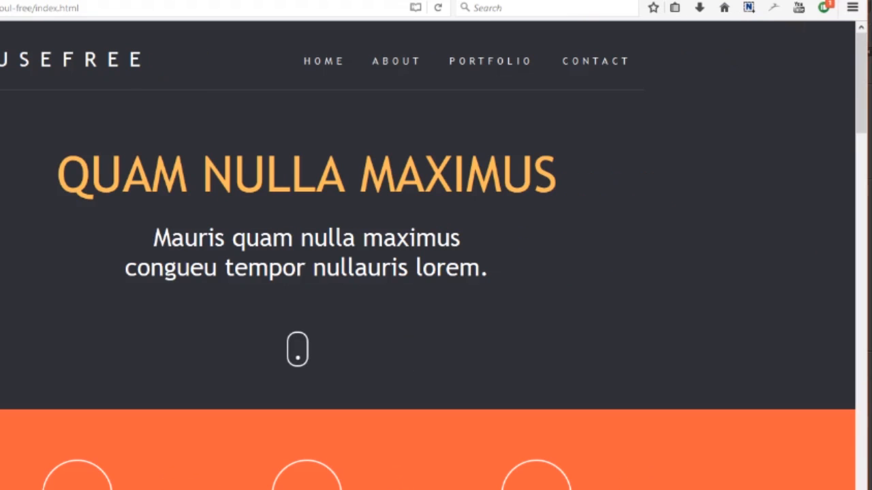
mouse_move(852, 9)
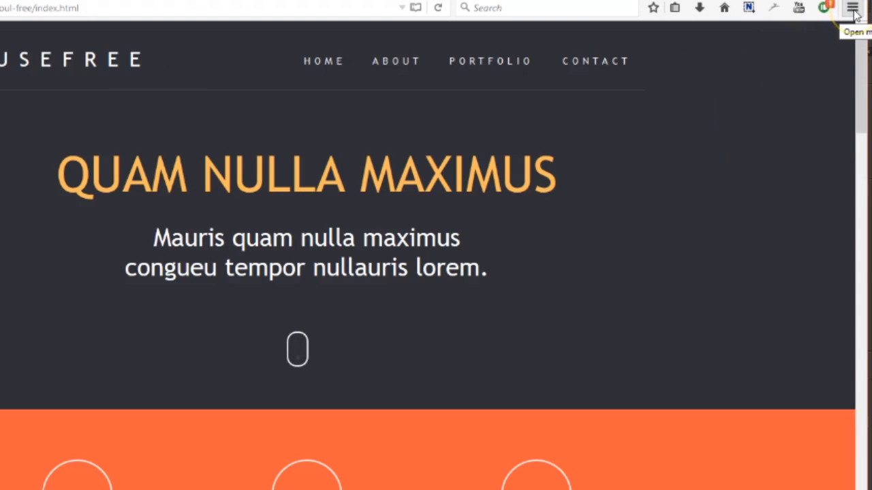
click(853, 8)
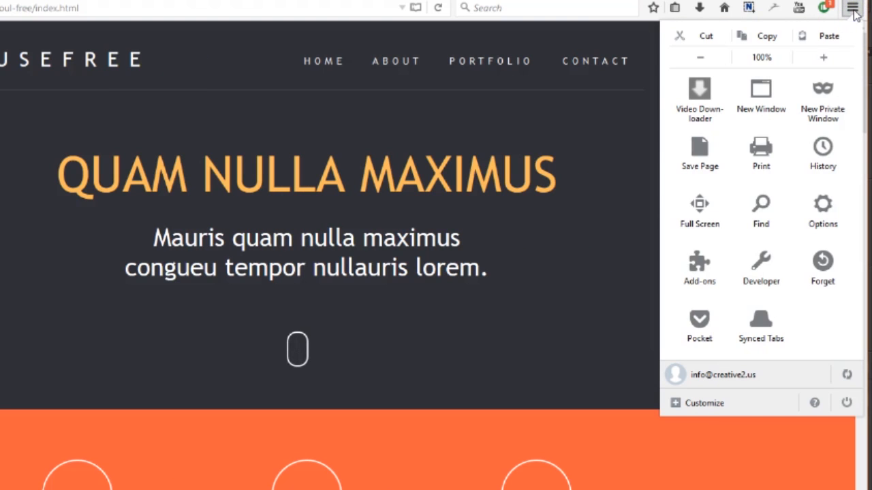
click(760, 267)
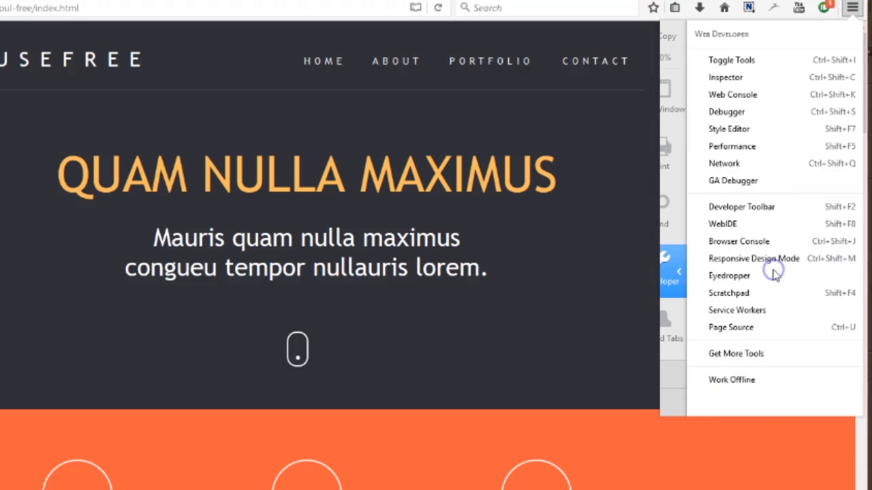
click(755, 259)
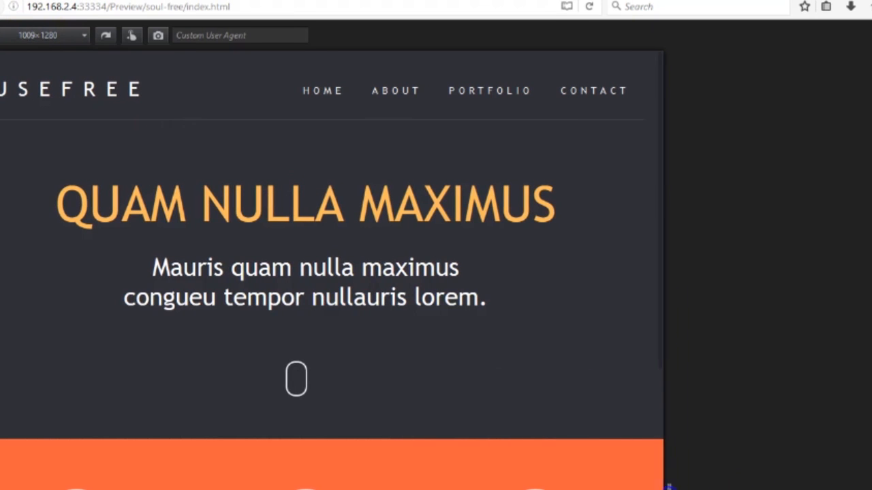
- Drag the viewport down to about 860 then 626 pixels wide, then back out to 1287
drag(665, 477, 559, 470)
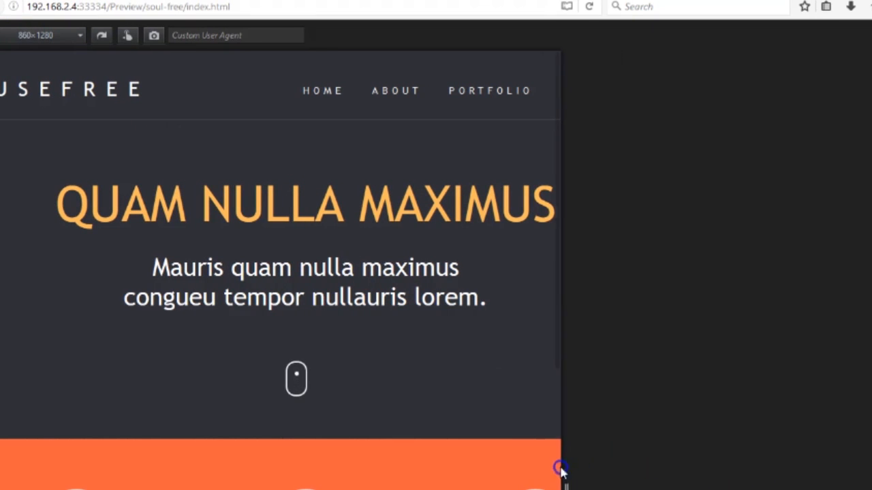
drag(561, 470, 405, 436)
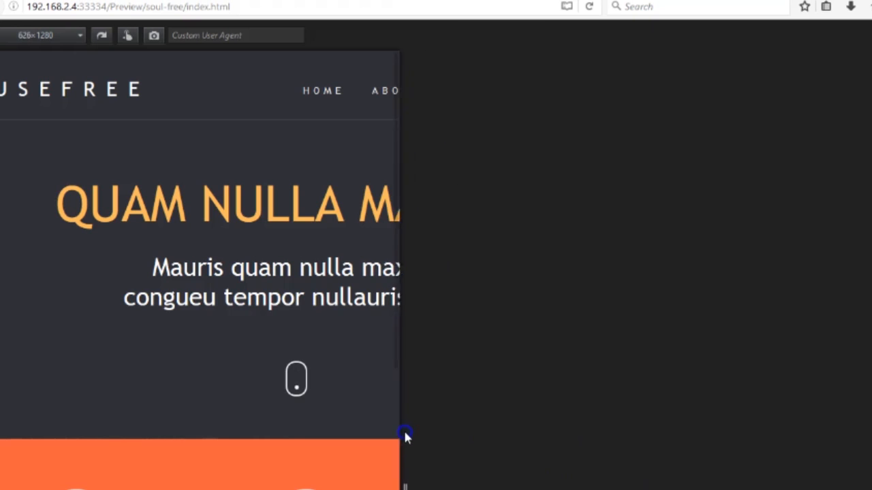
drag(405, 434, 856, 416)
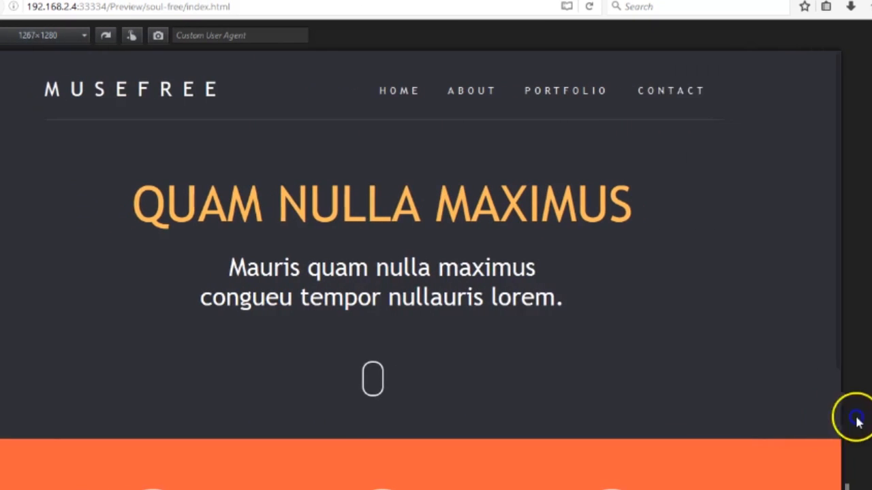